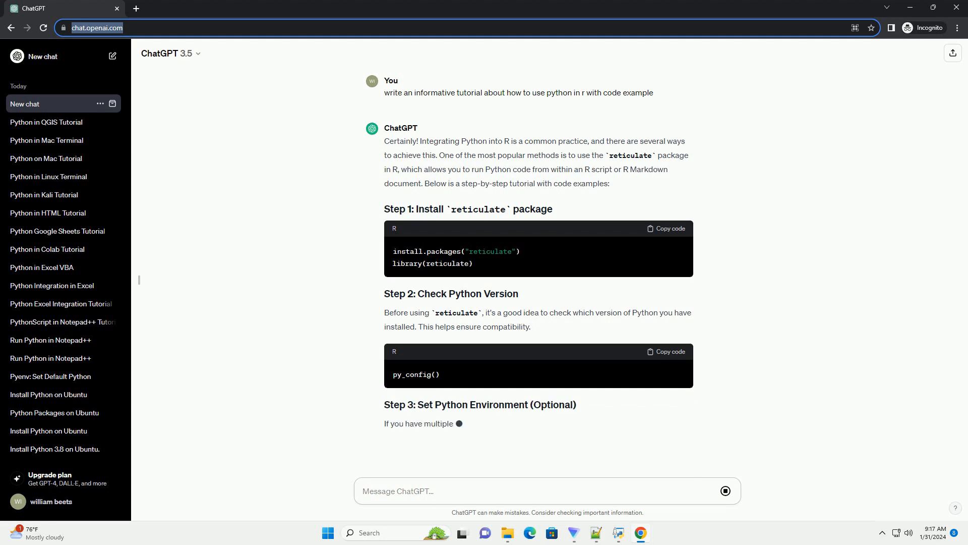
scroll(down, 3)
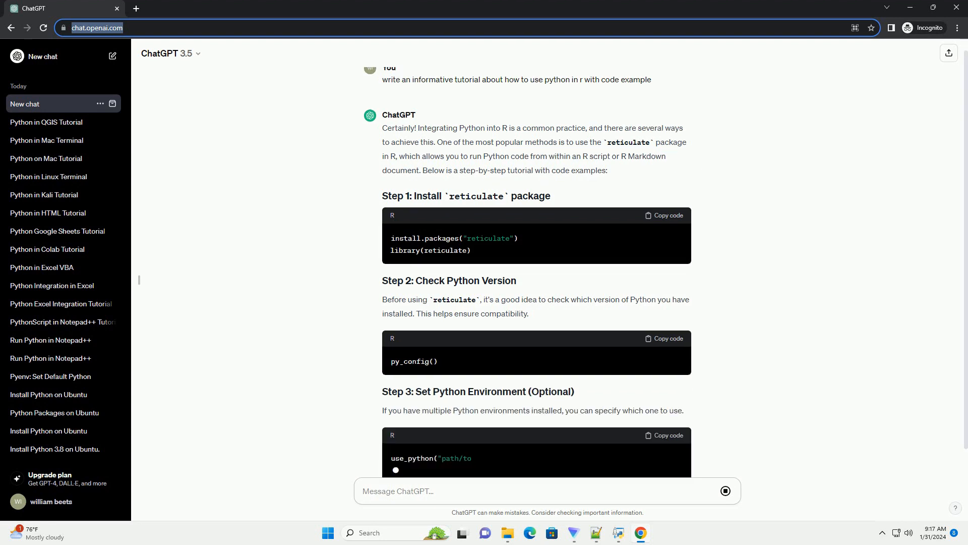
scroll(down, 3)
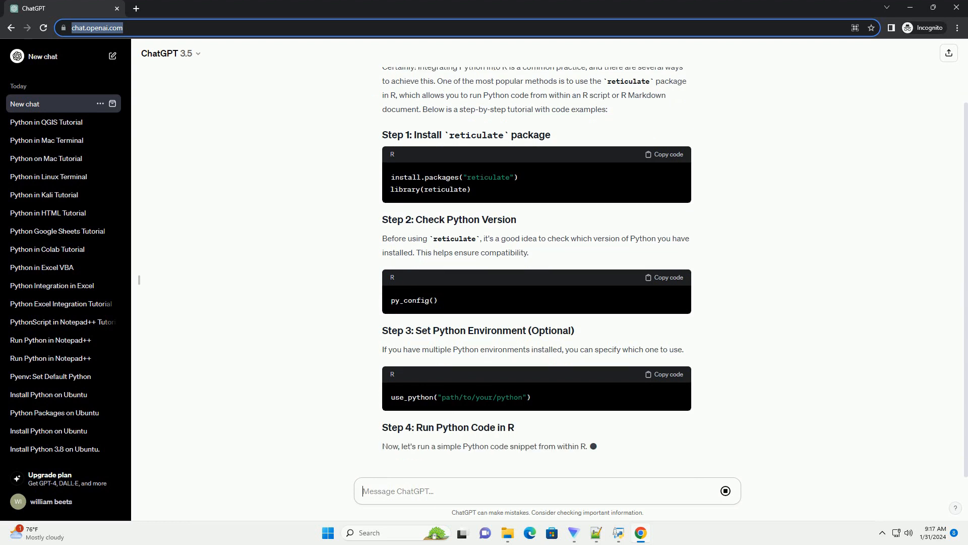
scroll(down, 3)
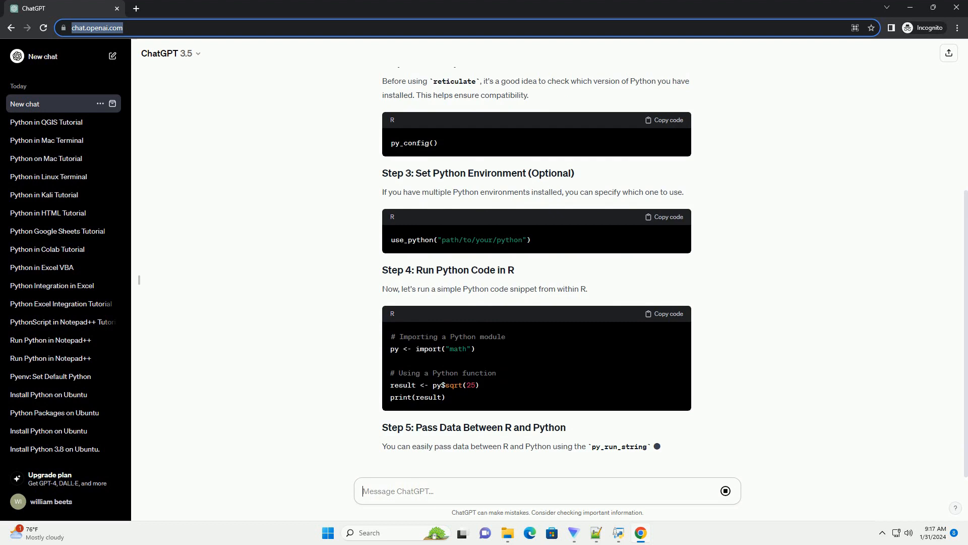
scroll(down, 3)
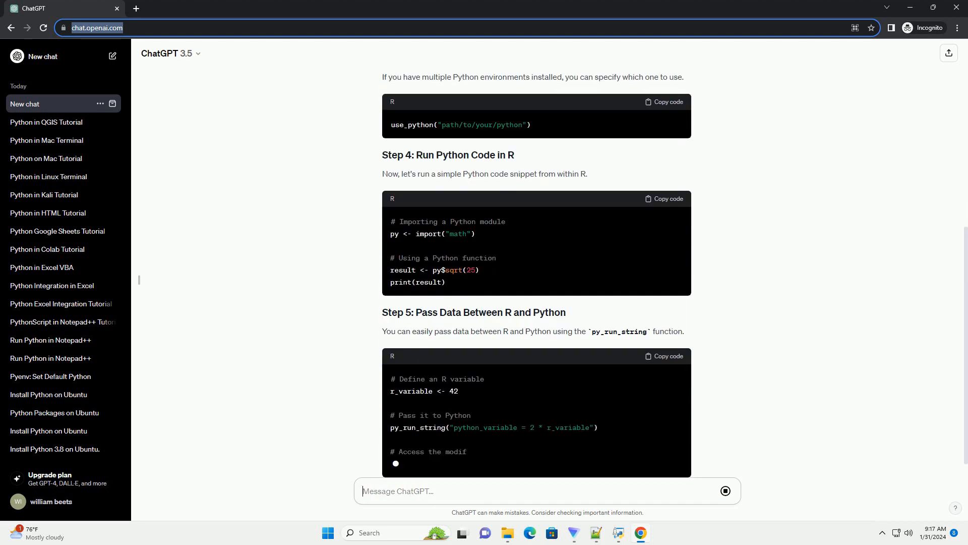
scroll(down, 3)
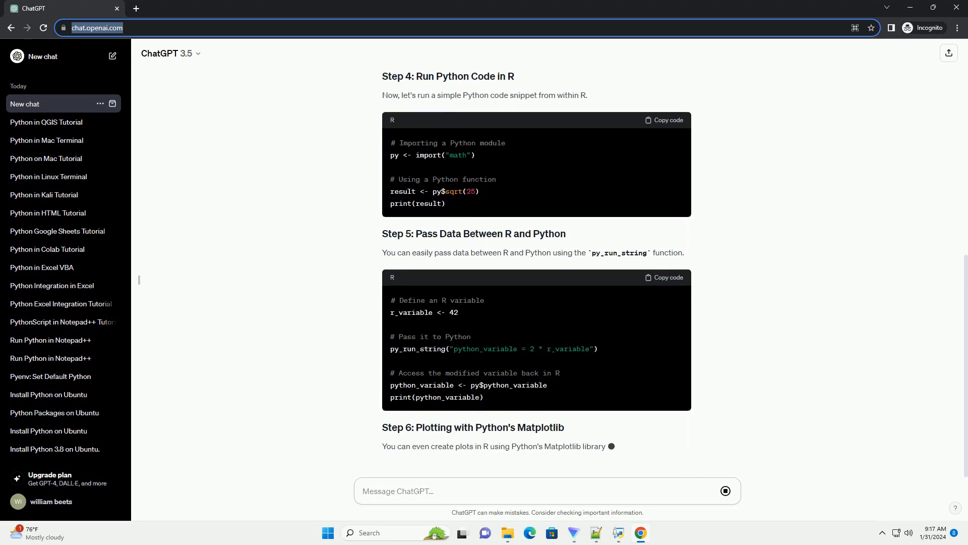
scroll(down, 3)
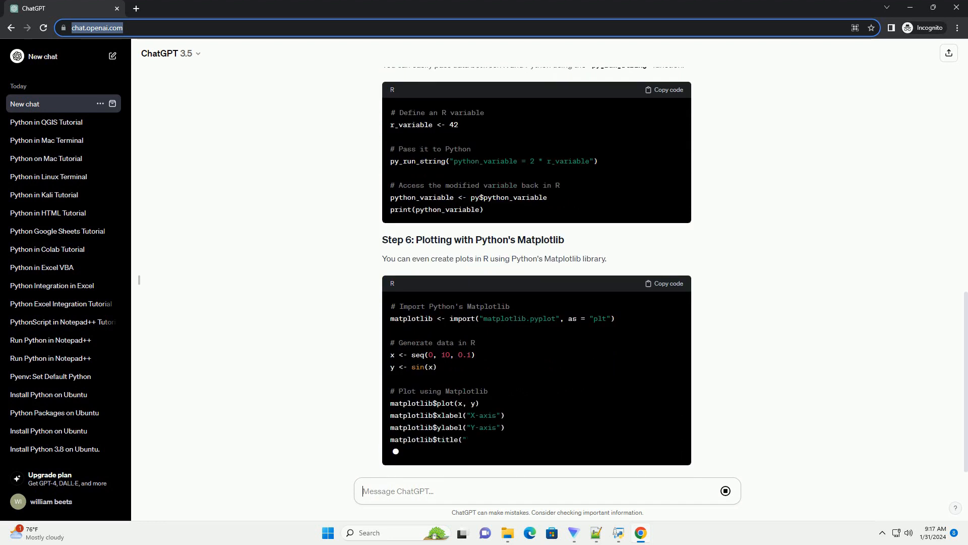
scroll(down, 3)
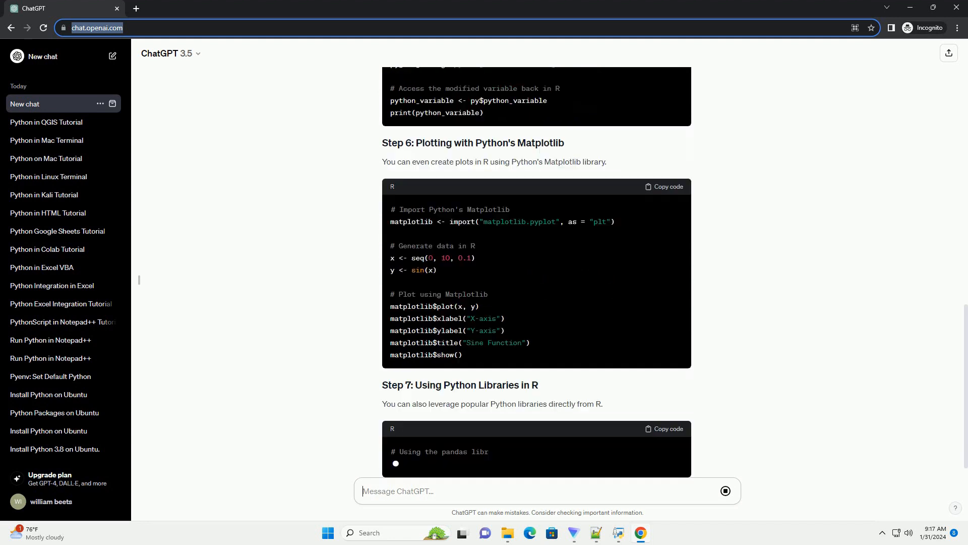
scroll(down, 3)
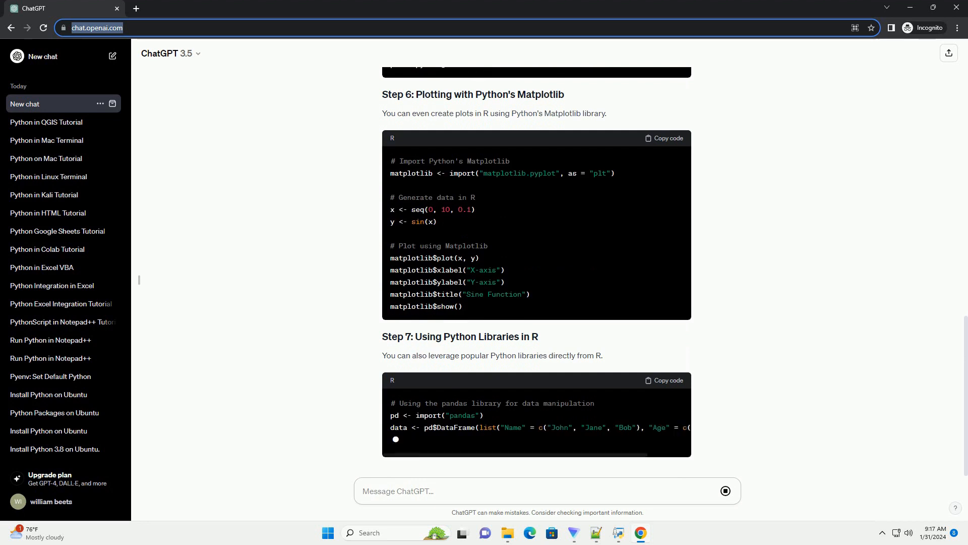
scroll(down, 3)
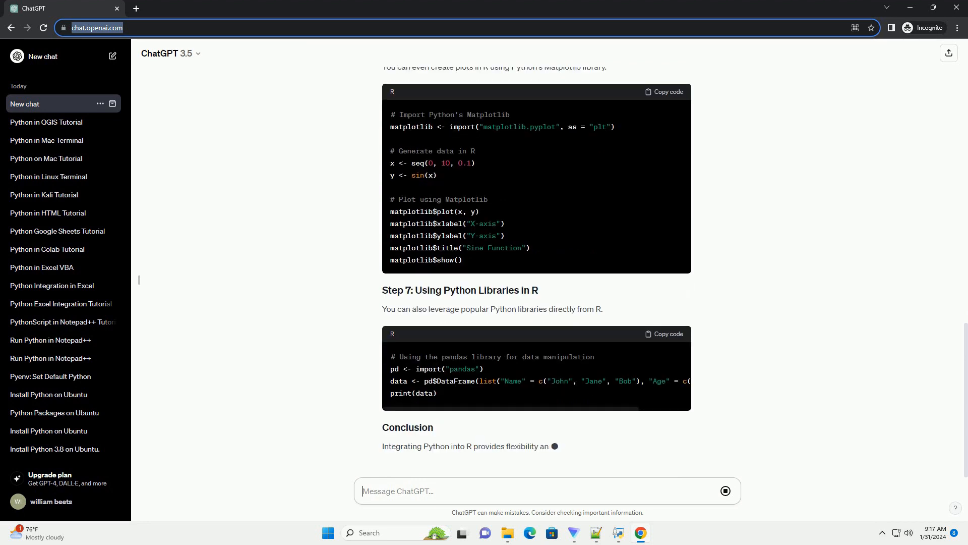